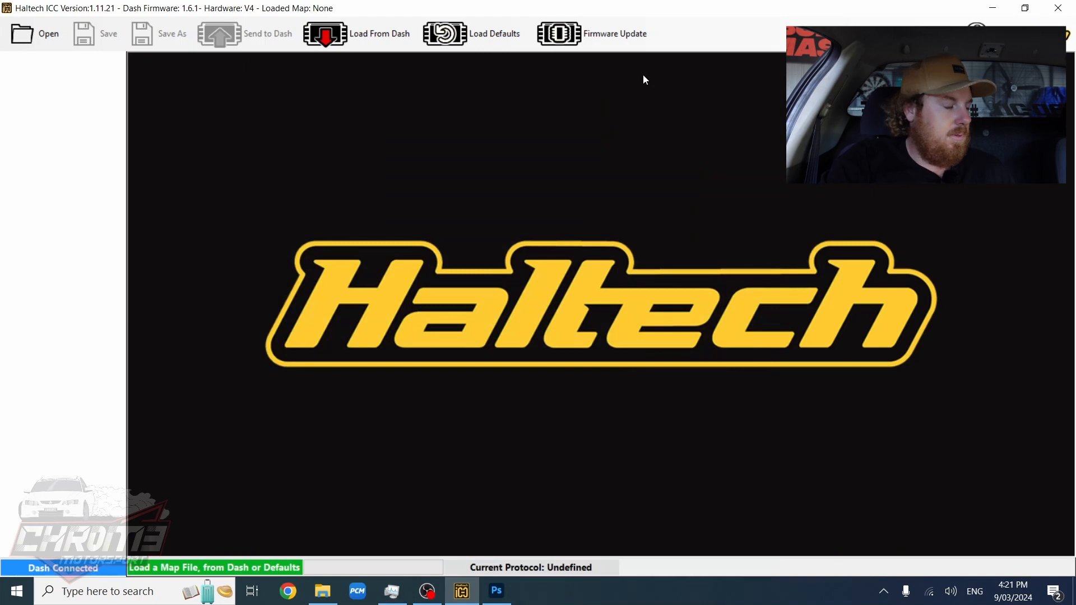
mouse_move(536, 71)
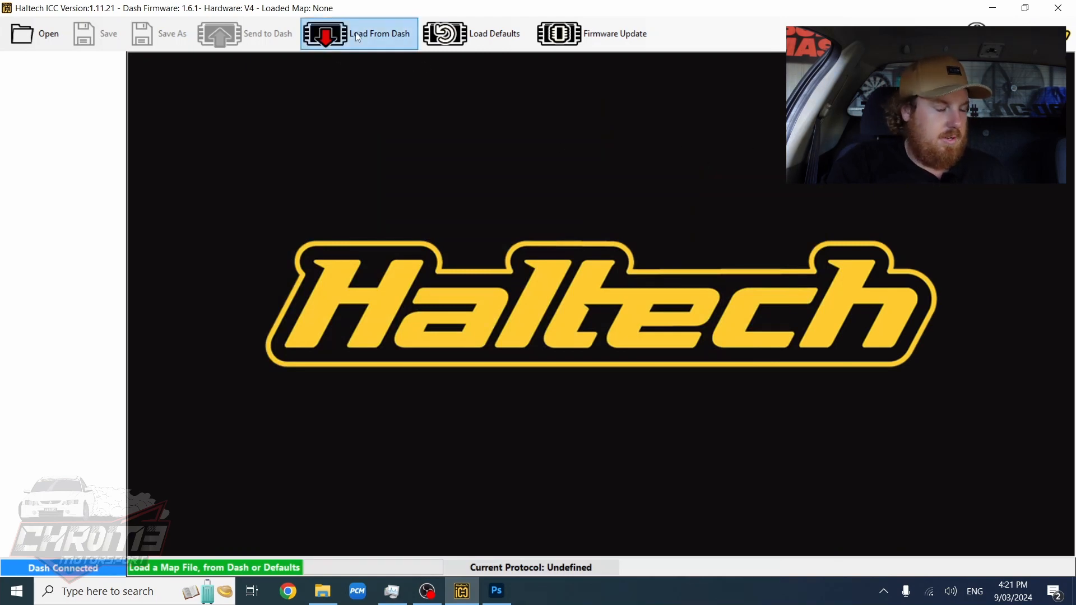
Step: Load the map files from the connected dash despite identical timestamps
left_click(362, 33)
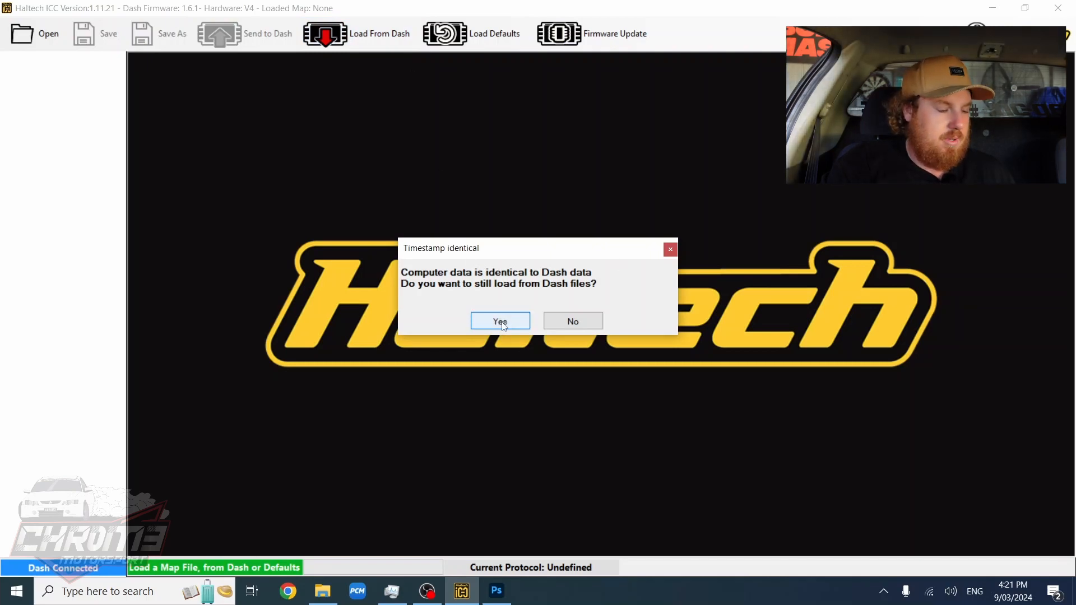
left_click(500, 321)
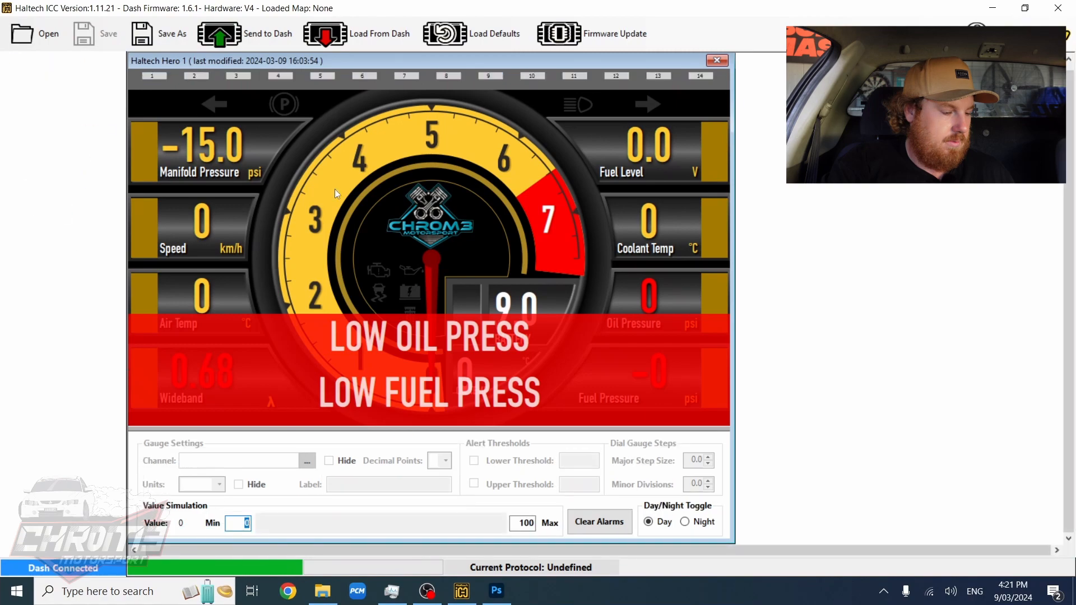
left_click(219, 34)
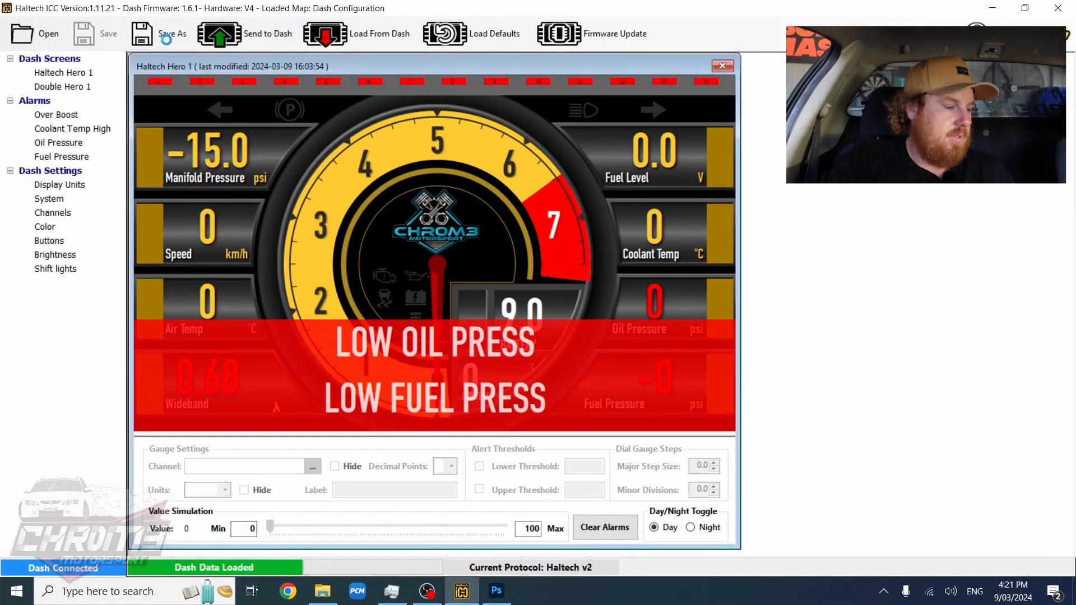
Step: Save the loaded map as Dash Configuration new.map, replacing the existing file
left_click(173, 34)
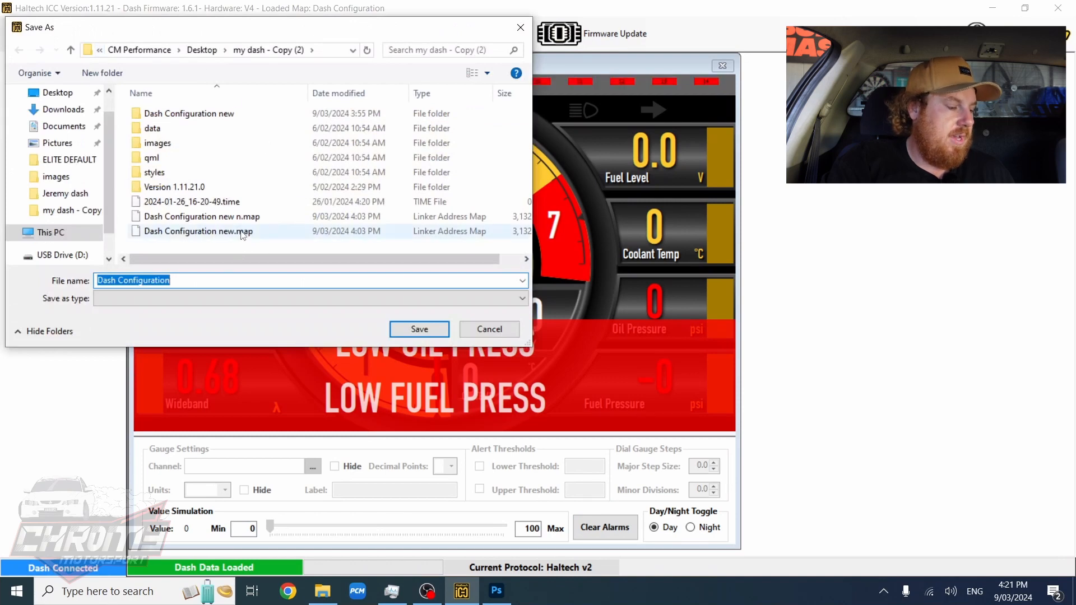
left_click(199, 231)
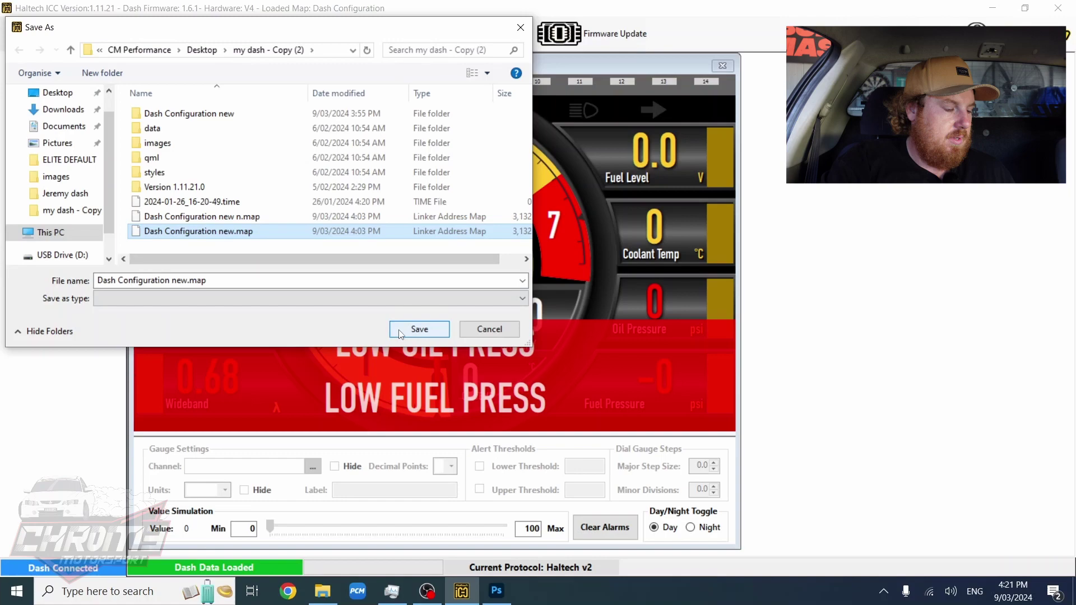
left_click(419, 329)
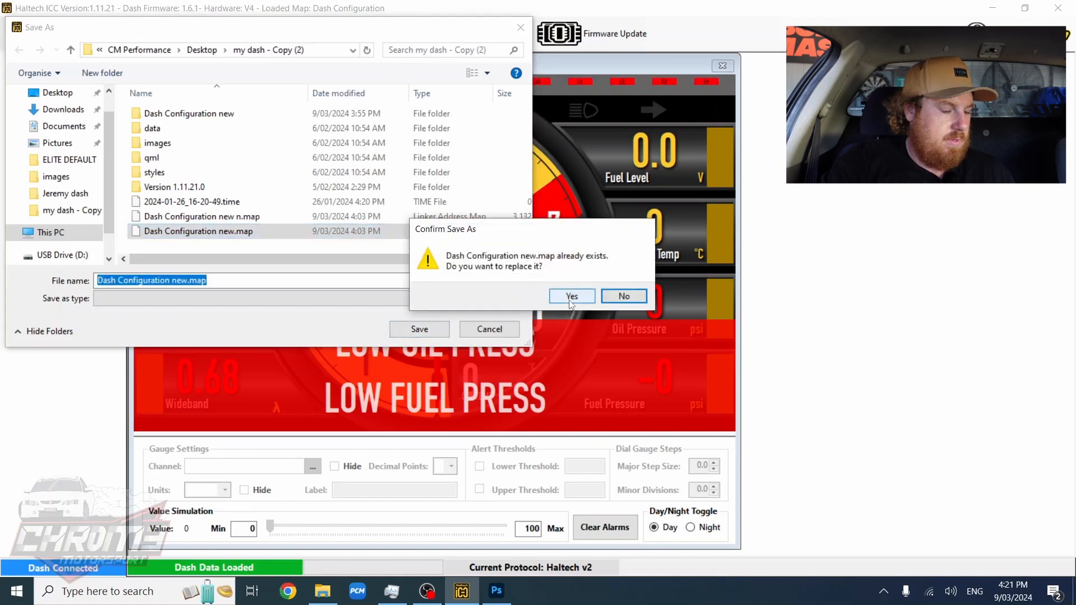
left_click(572, 296)
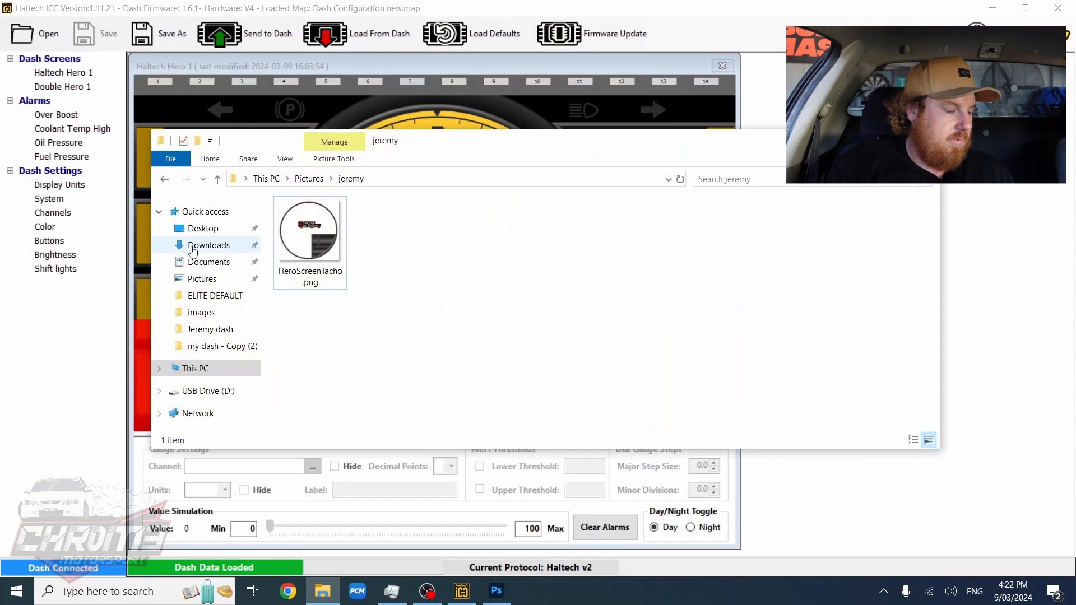
Step: Open the my dash - Copy (2) folder and bring up options for Dash Configuration new.map
right_click(201, 228)
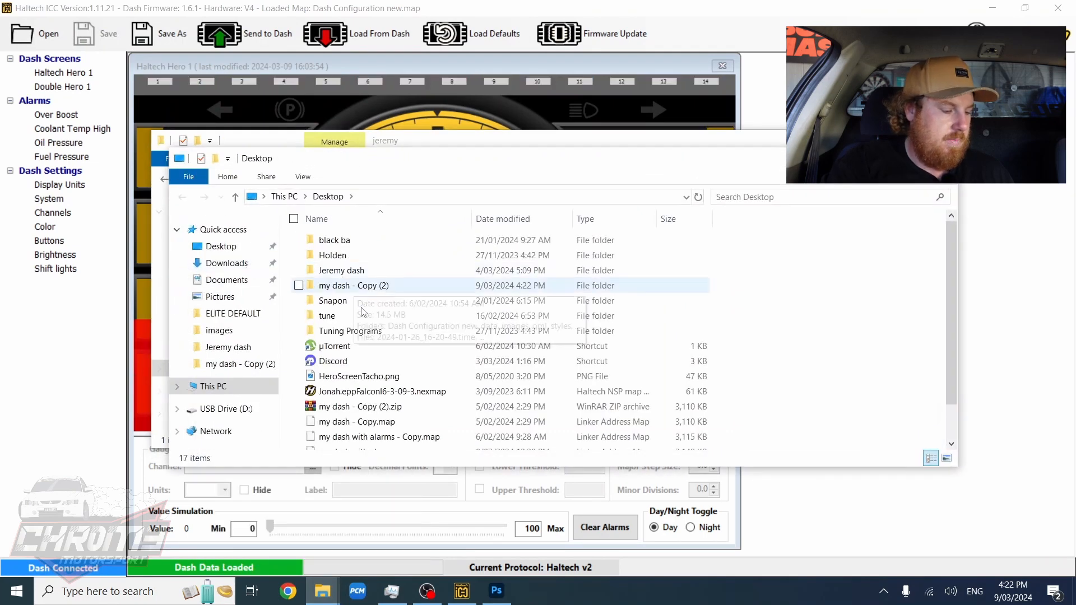
double_click(354, 285)
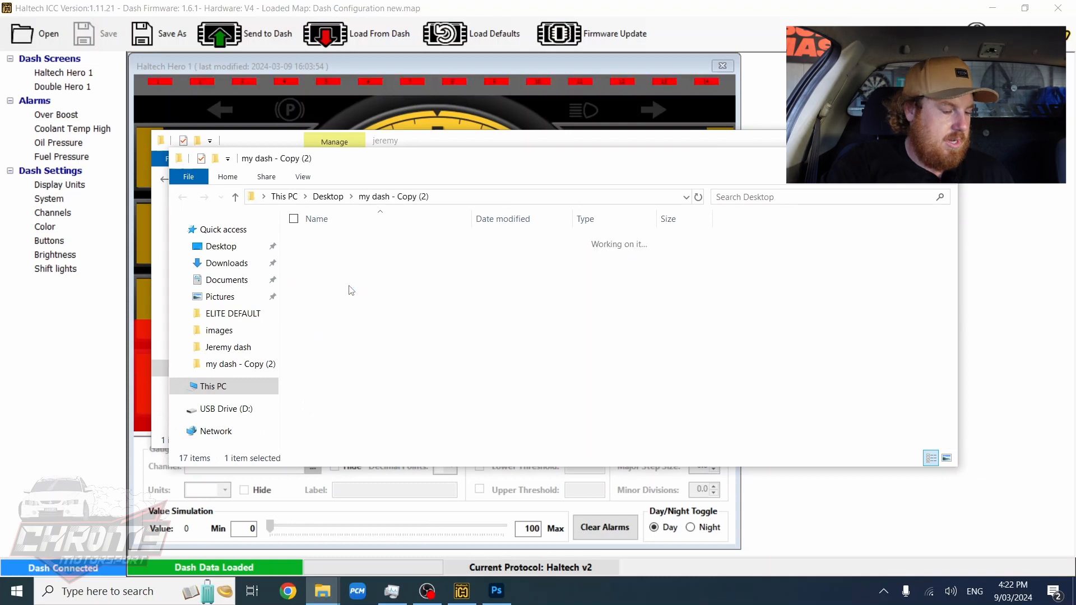
right_click(356, 362)
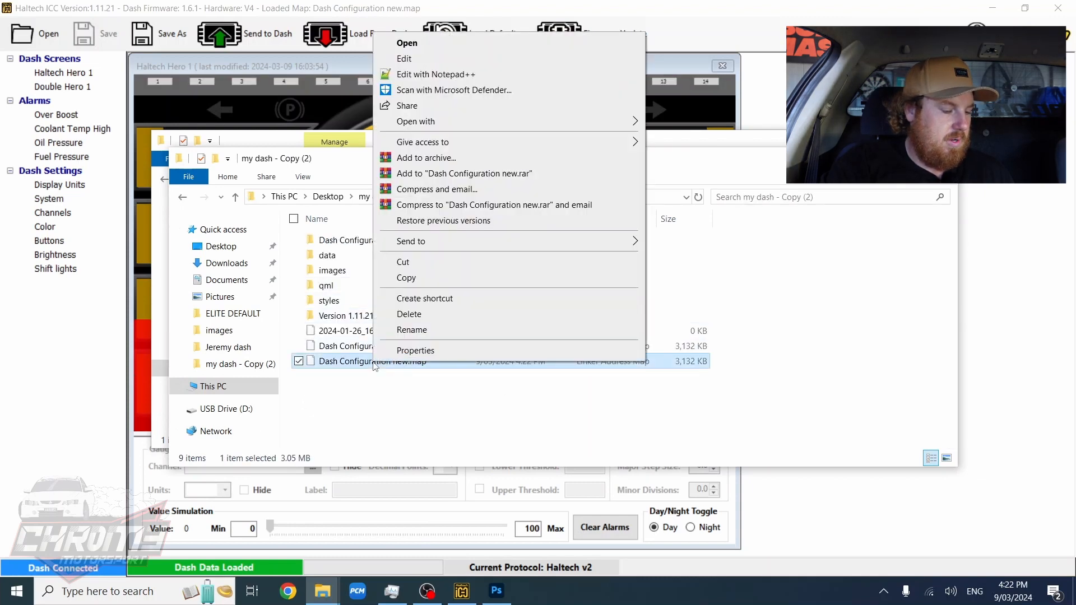
mouse_move(552, 127)
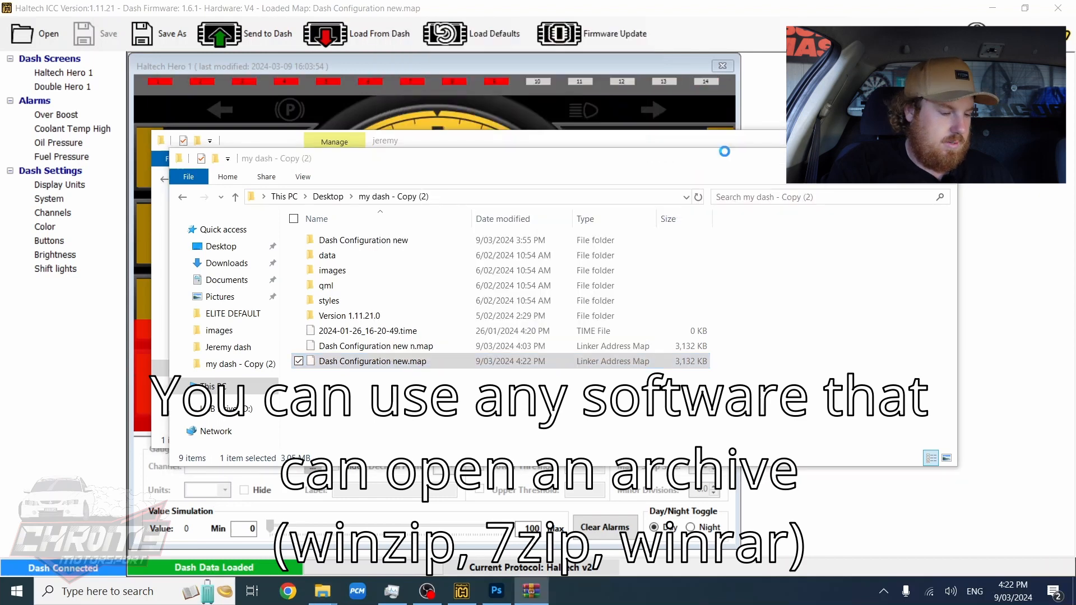
Step: Browse the archive's images folder and open HeroScreenTacho.png in Photoshop
double_click(372, 361)
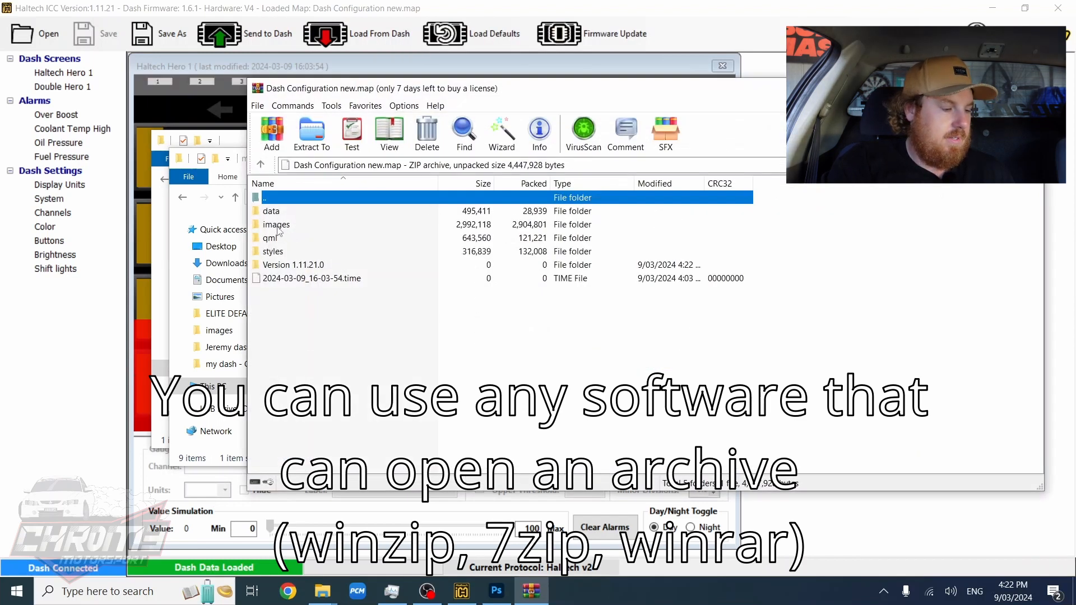
double_click(279, 224)
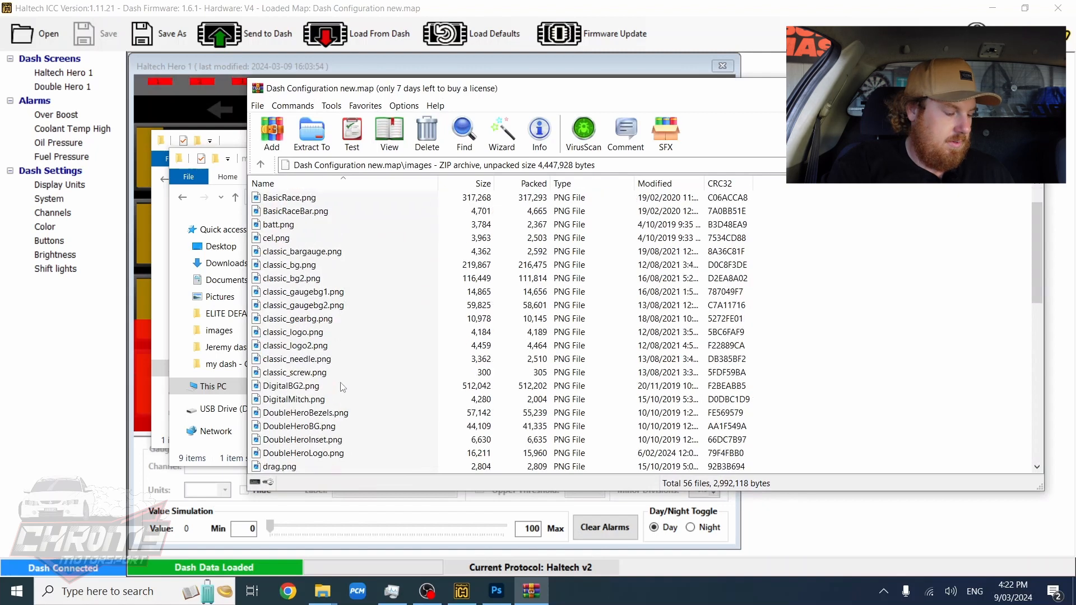
scroll("down", 3)
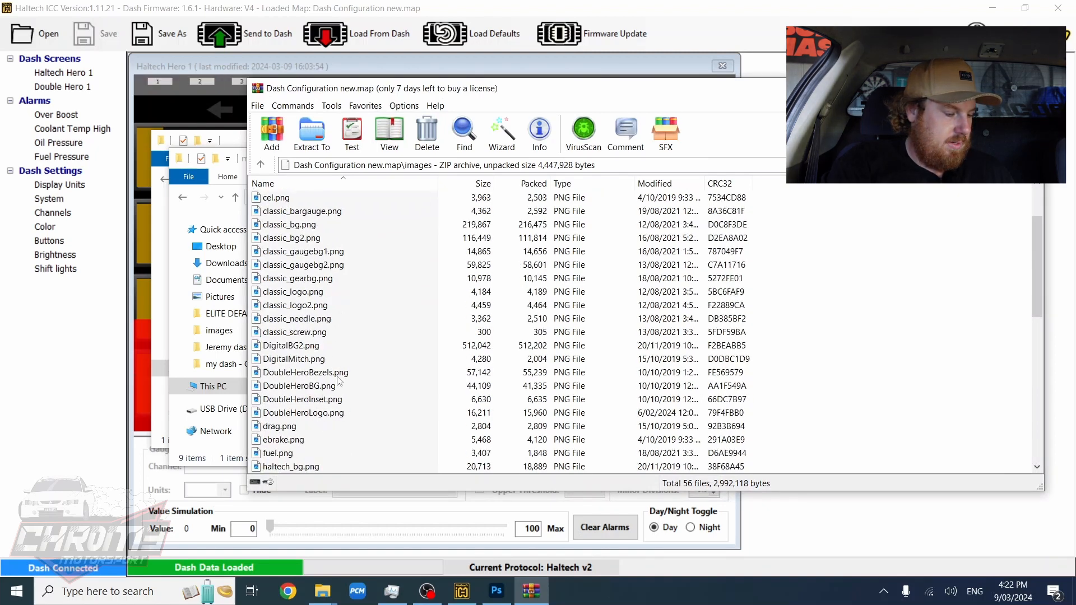
scroll("down", 3)
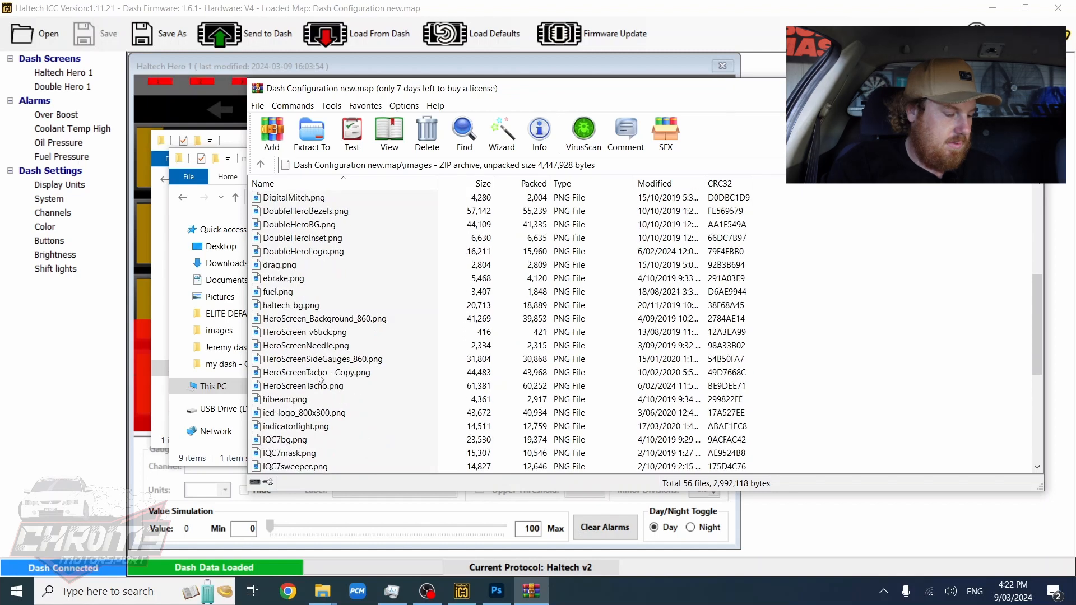
left_click(304, 385)
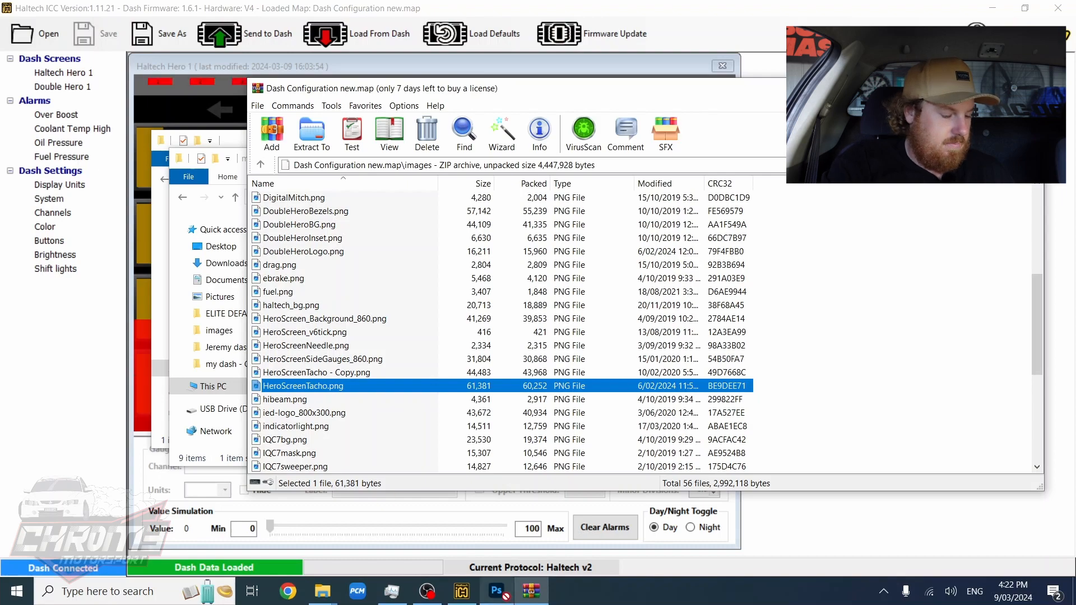
left_click(496, 590)
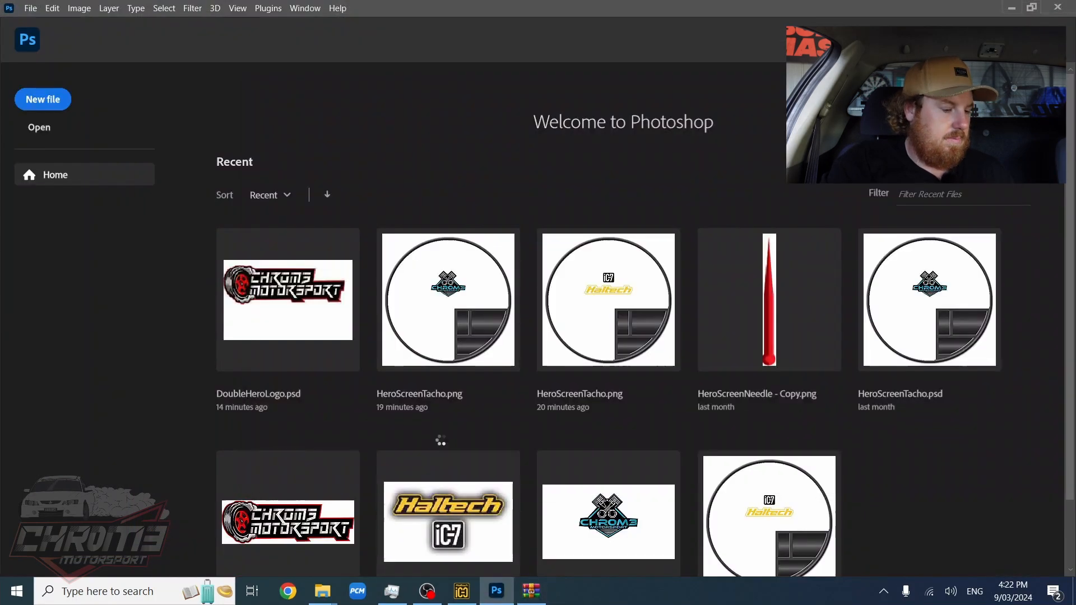
Step: Erase the blue Chrom3 logo from the tacho gauge centre
double_click(447, 300)
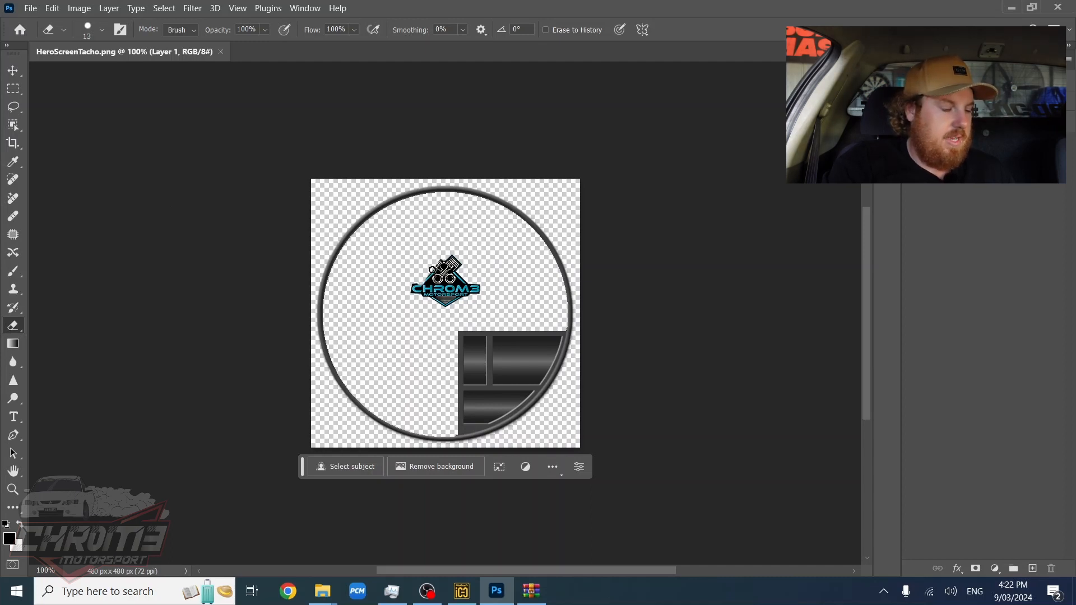
left_click(453, 263)
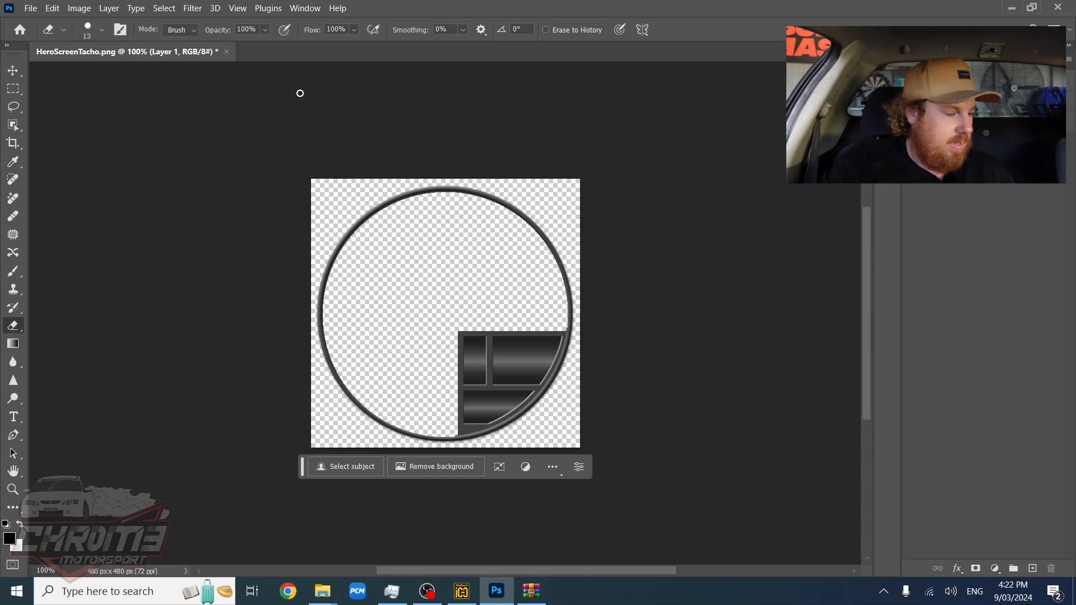
mouse_move(326, 243)
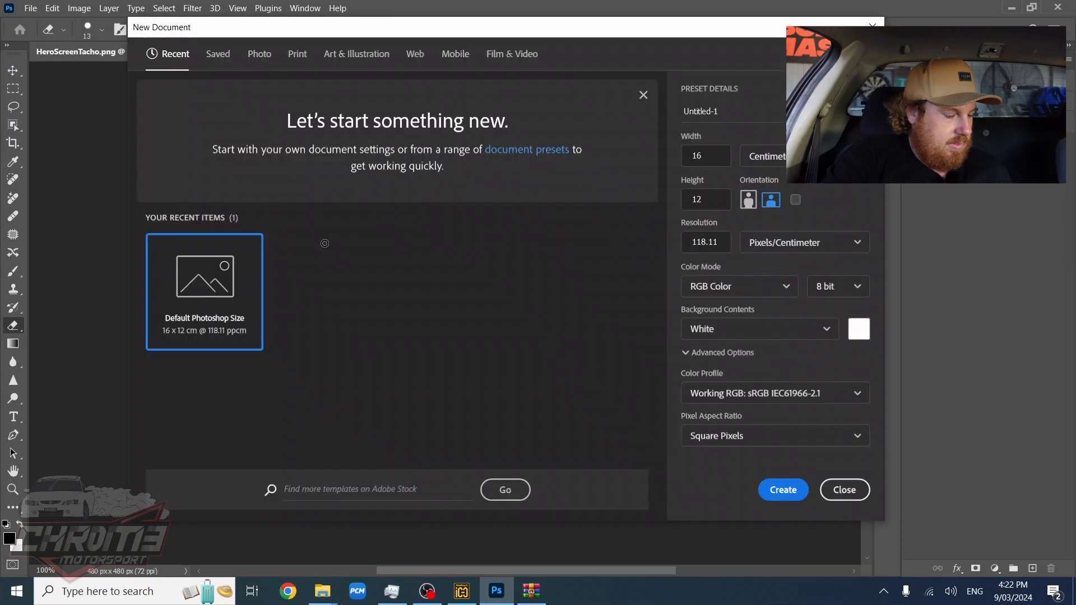
mouse_move(841, 490)
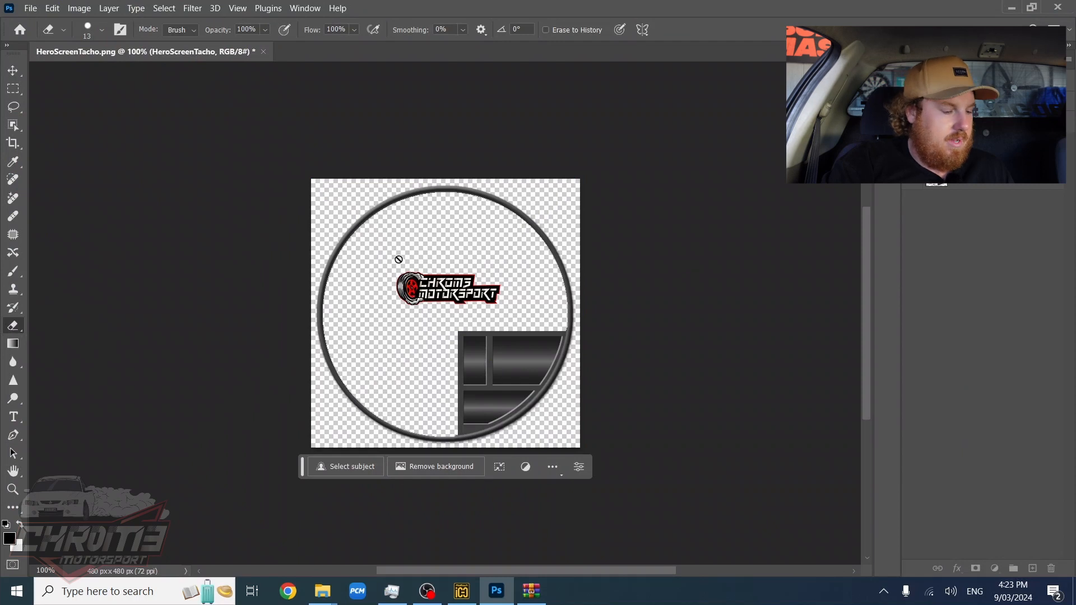
mouse_move(391, 249)
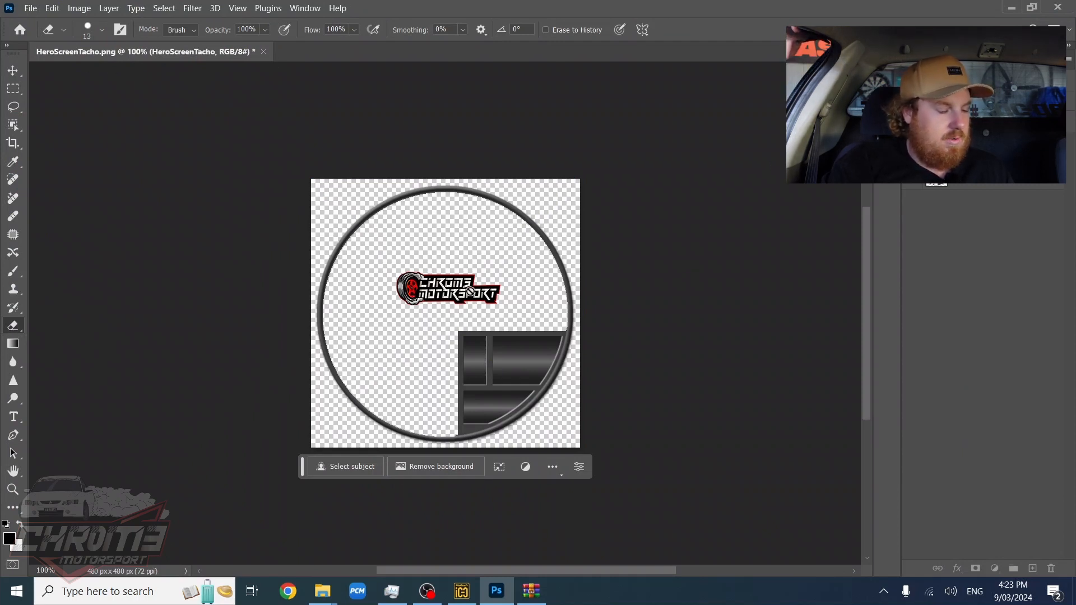
Step: Quick Export the edited tacho image as a PNG from the File menu
left_click(32, 8)
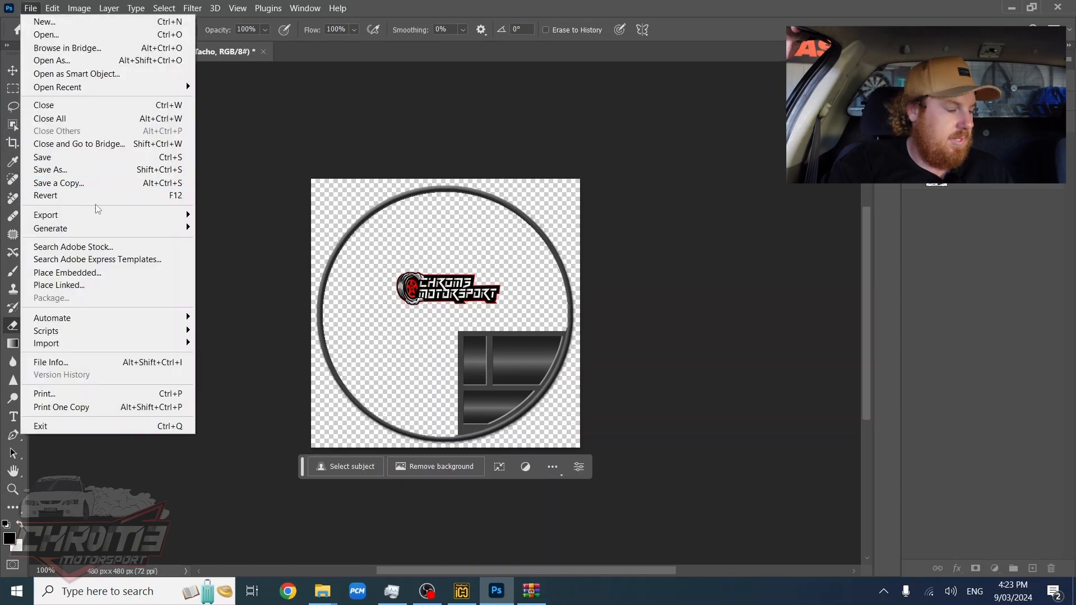
mouse_move(46, 215)
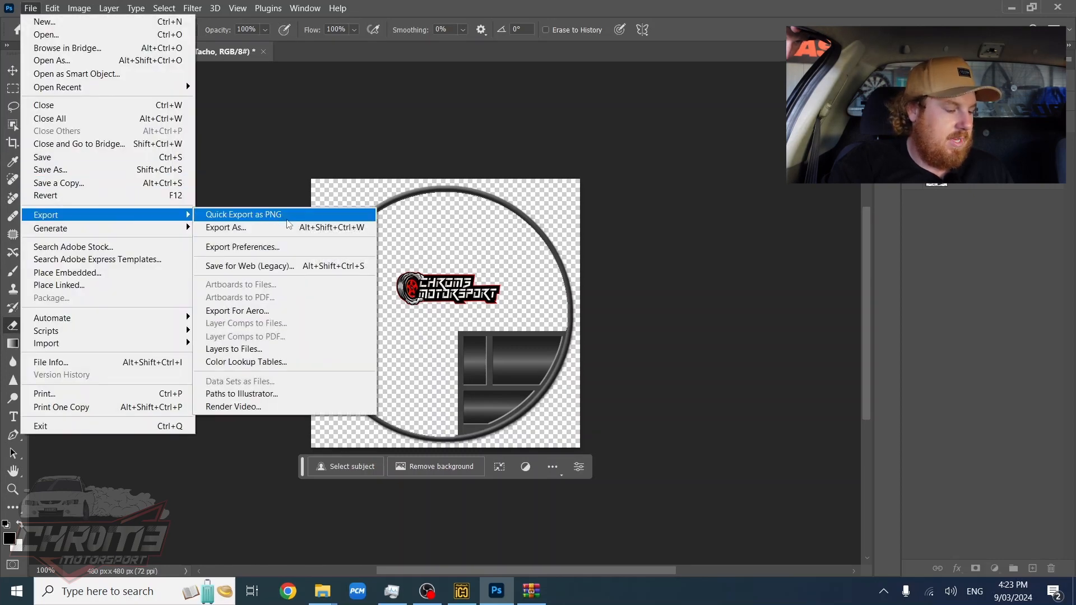
left_click(242, 215)
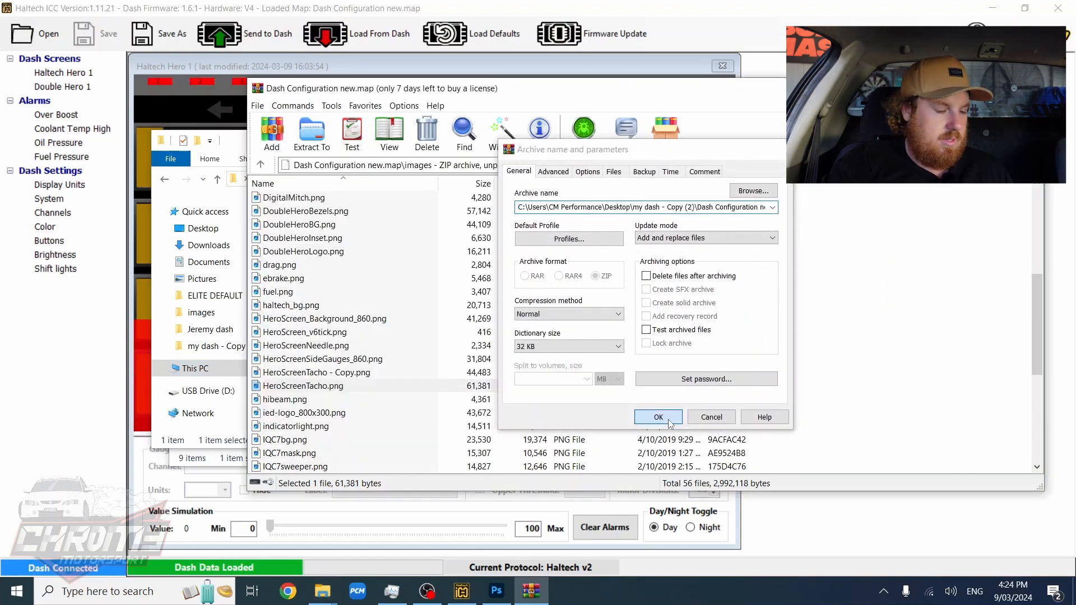
Step: Confirm updating HeroScreenTacho.png in the map archive and close WinRAR
left_click(659, 418)
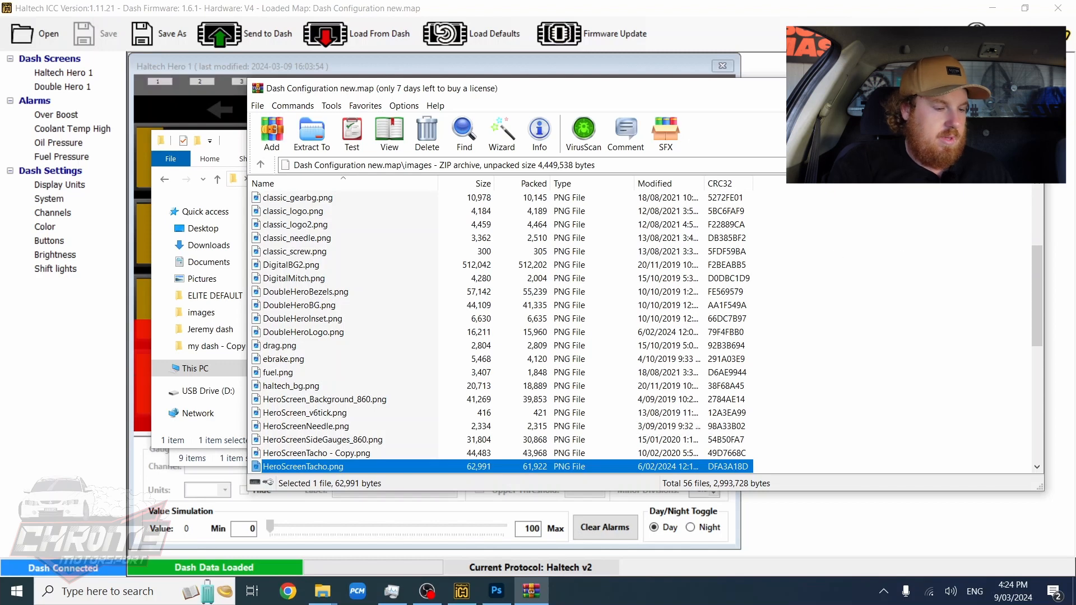
left_click(722, 66)
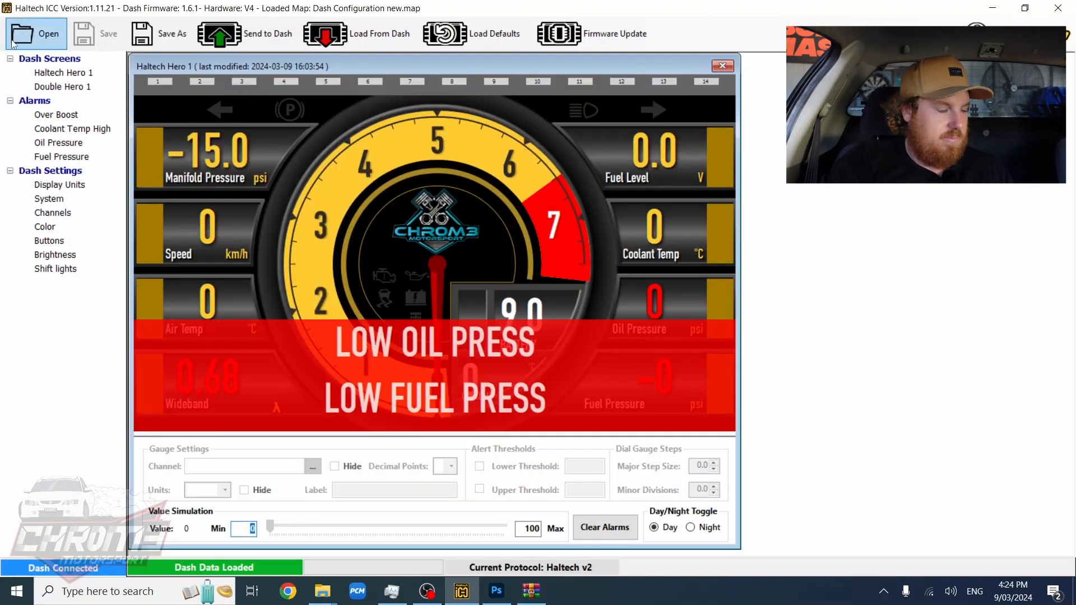
Step: Open Dash Configuration new.map in Haltech ICC to show the new logo
left_click(23, 34)
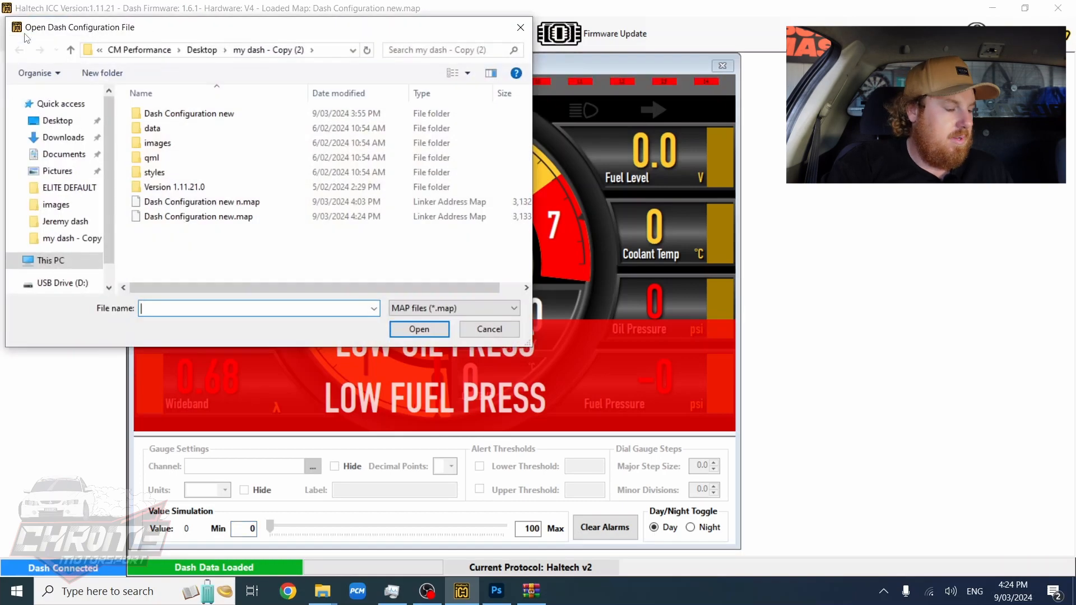
left_click(198, 217)
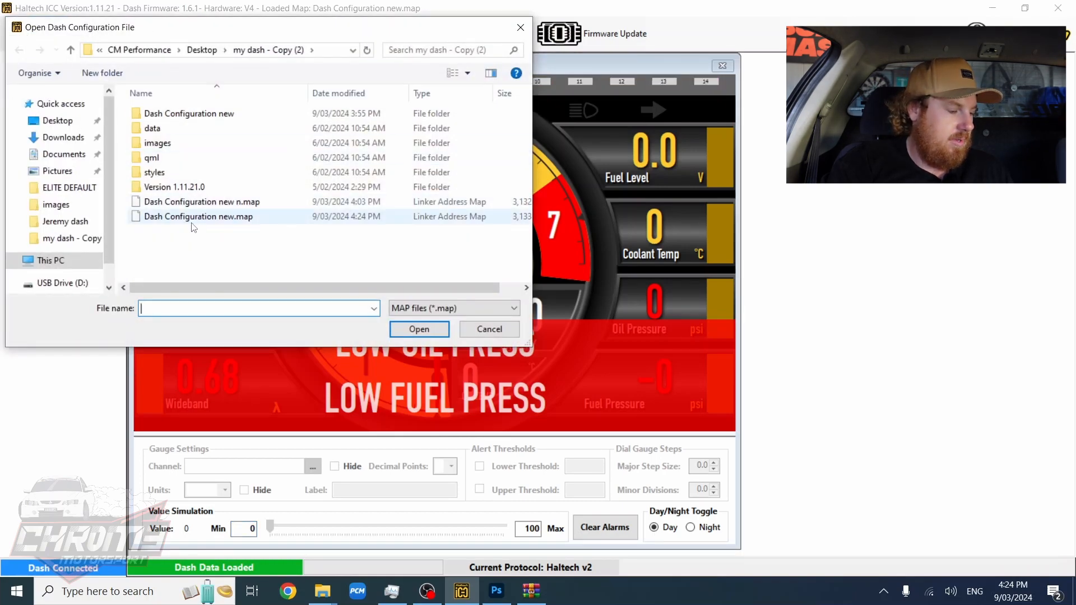
left_click(198, 216)
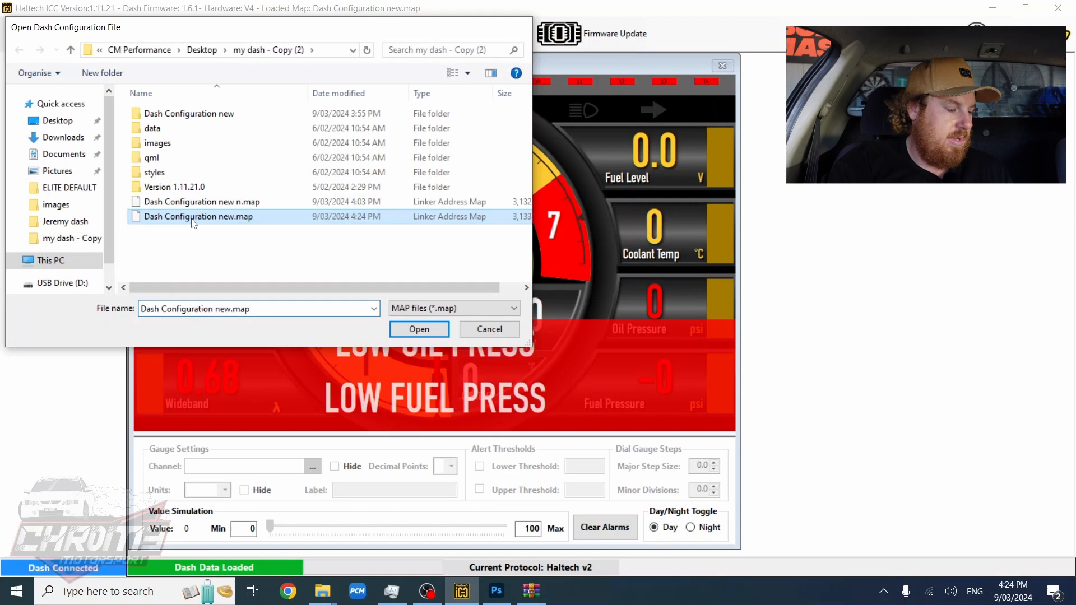
left_click(420, 329)
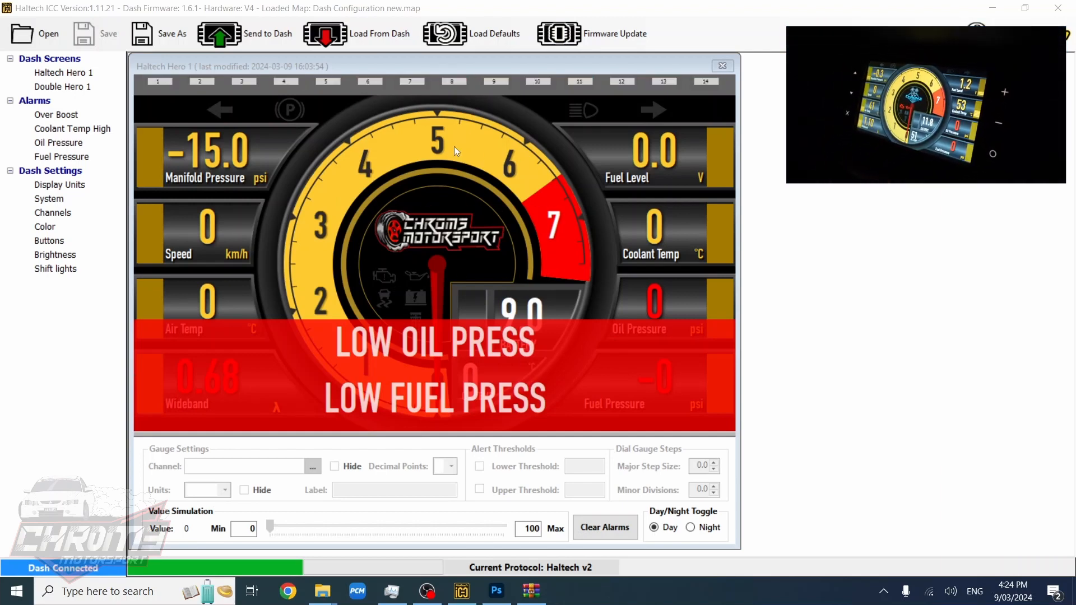
Step: Send the updated Hero 1 map with the red Chrom3 Motorsport logo to the dash
left_click(221, 34)
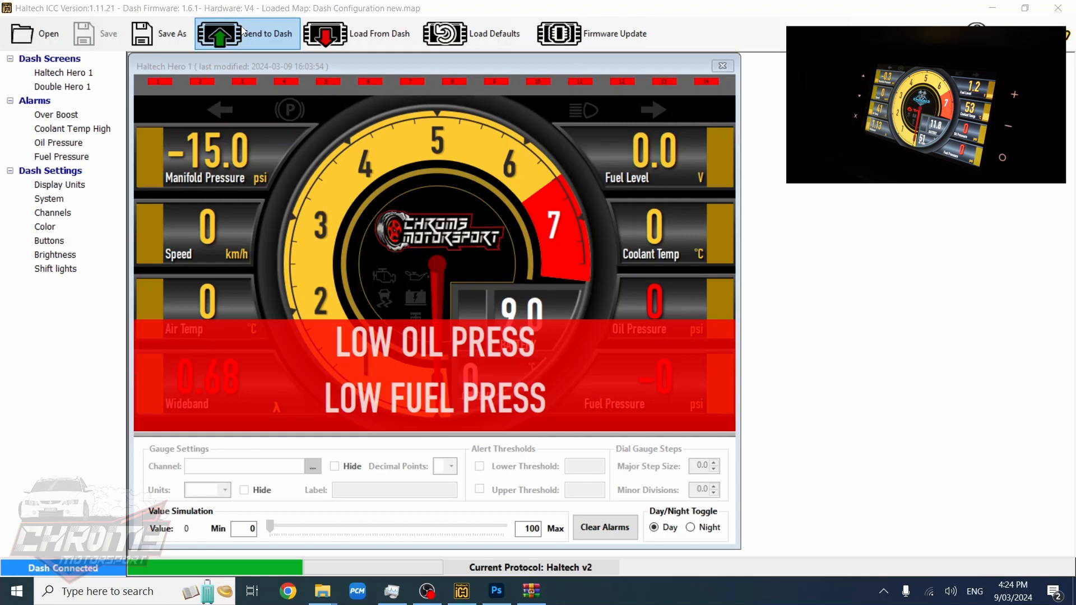